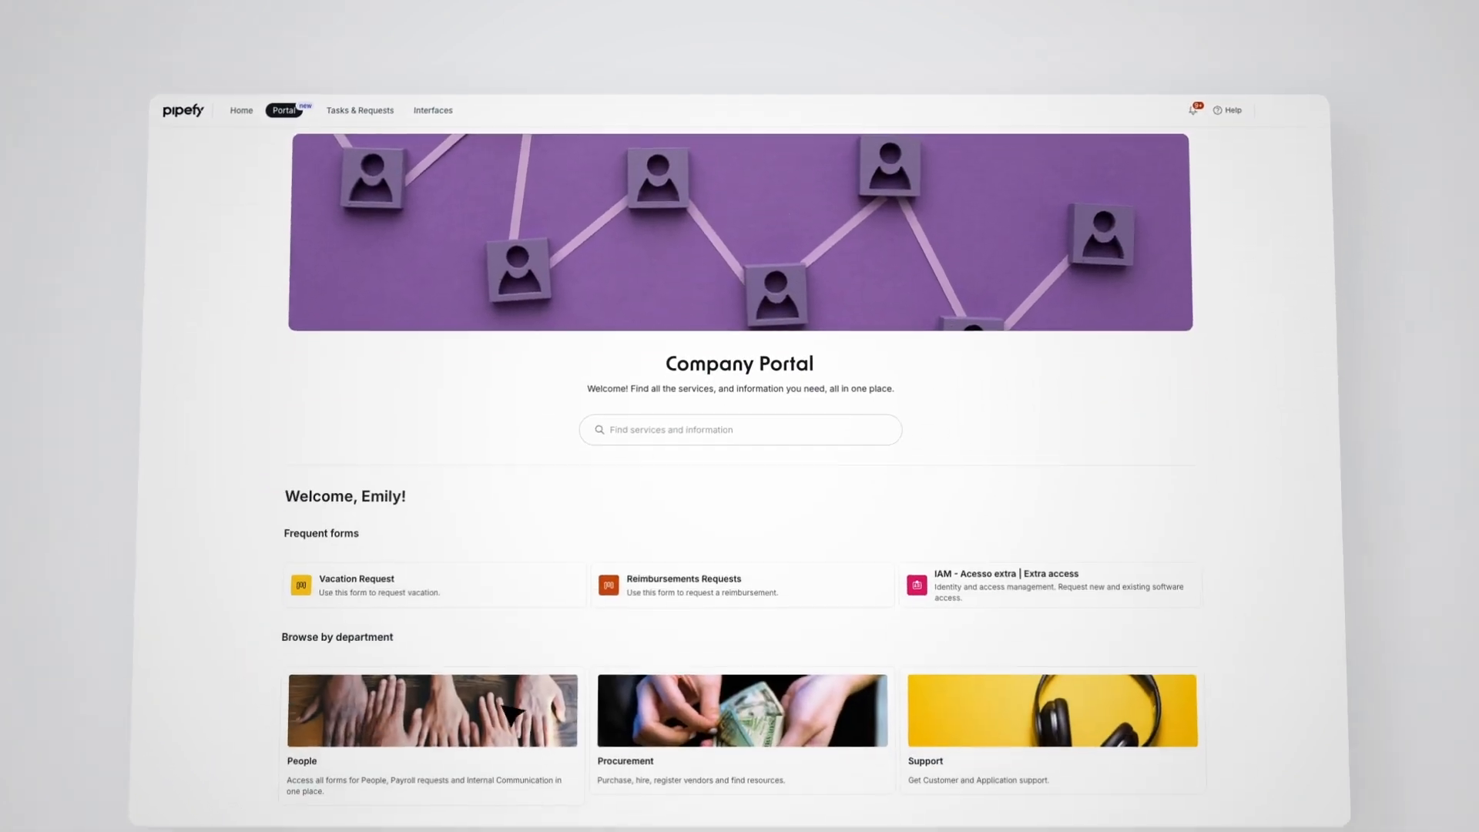
# Show the Company Portal homepage with frequent request forms and departments
pyautogui.click(357, 584)
pyautogui.write('How many vacati')
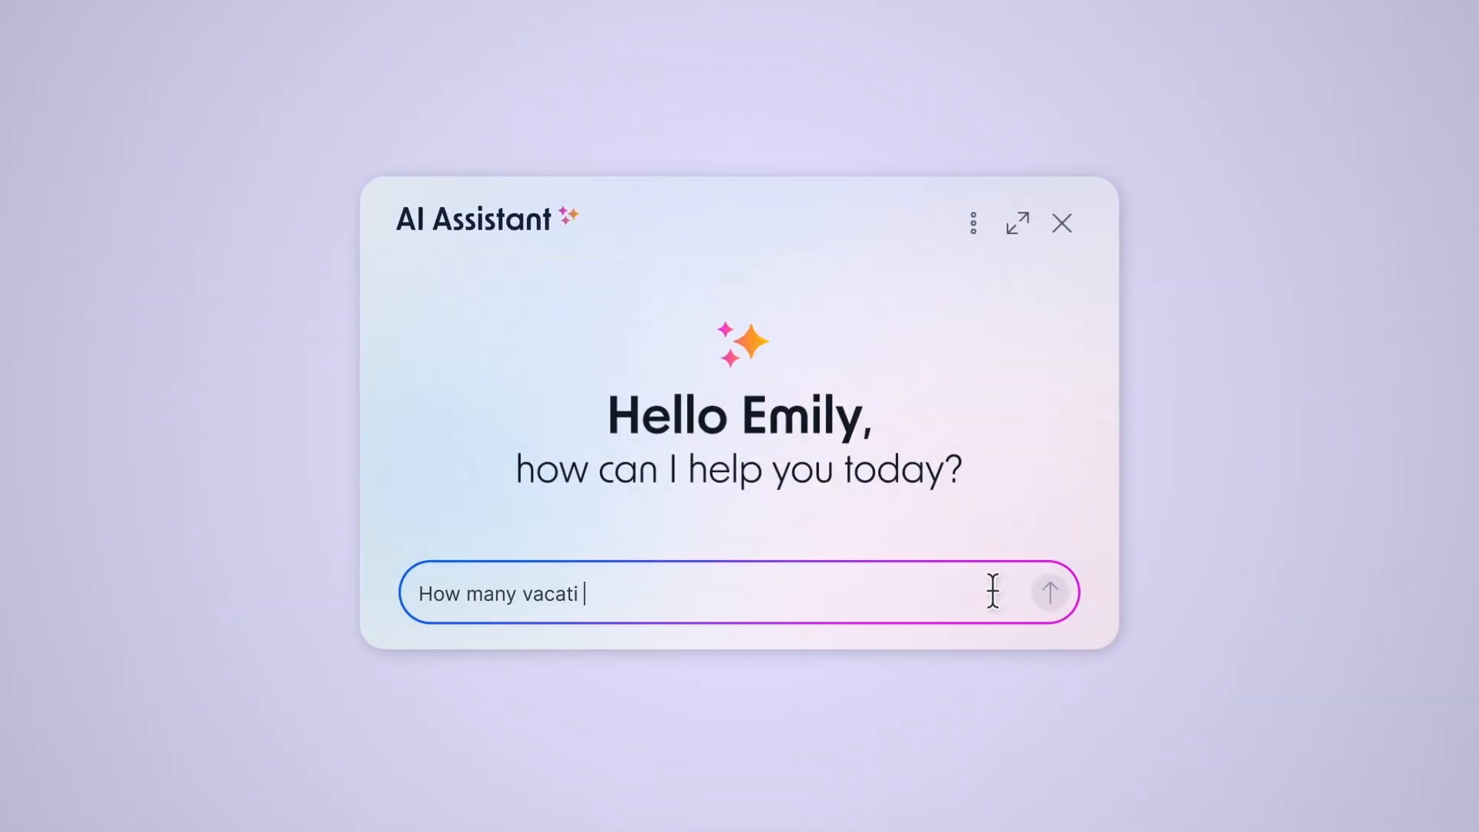
# Ask the AI Assistant how many vacation days remain
pyautogui.click(1049, 592)
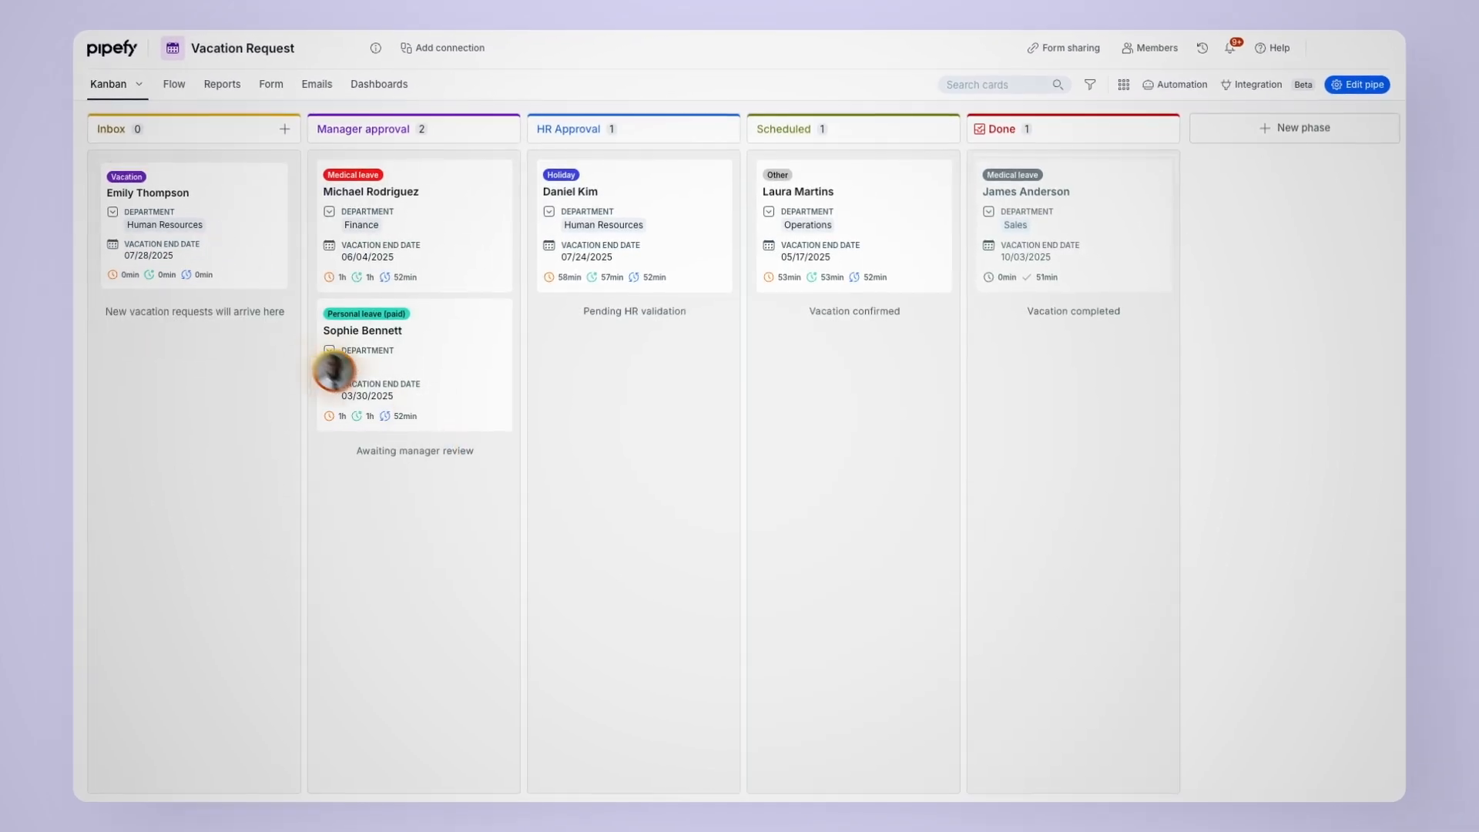
# Open the Inbox vacation request card and answer Yes to complying with vacation policy
pyautogui.click(147, 193)
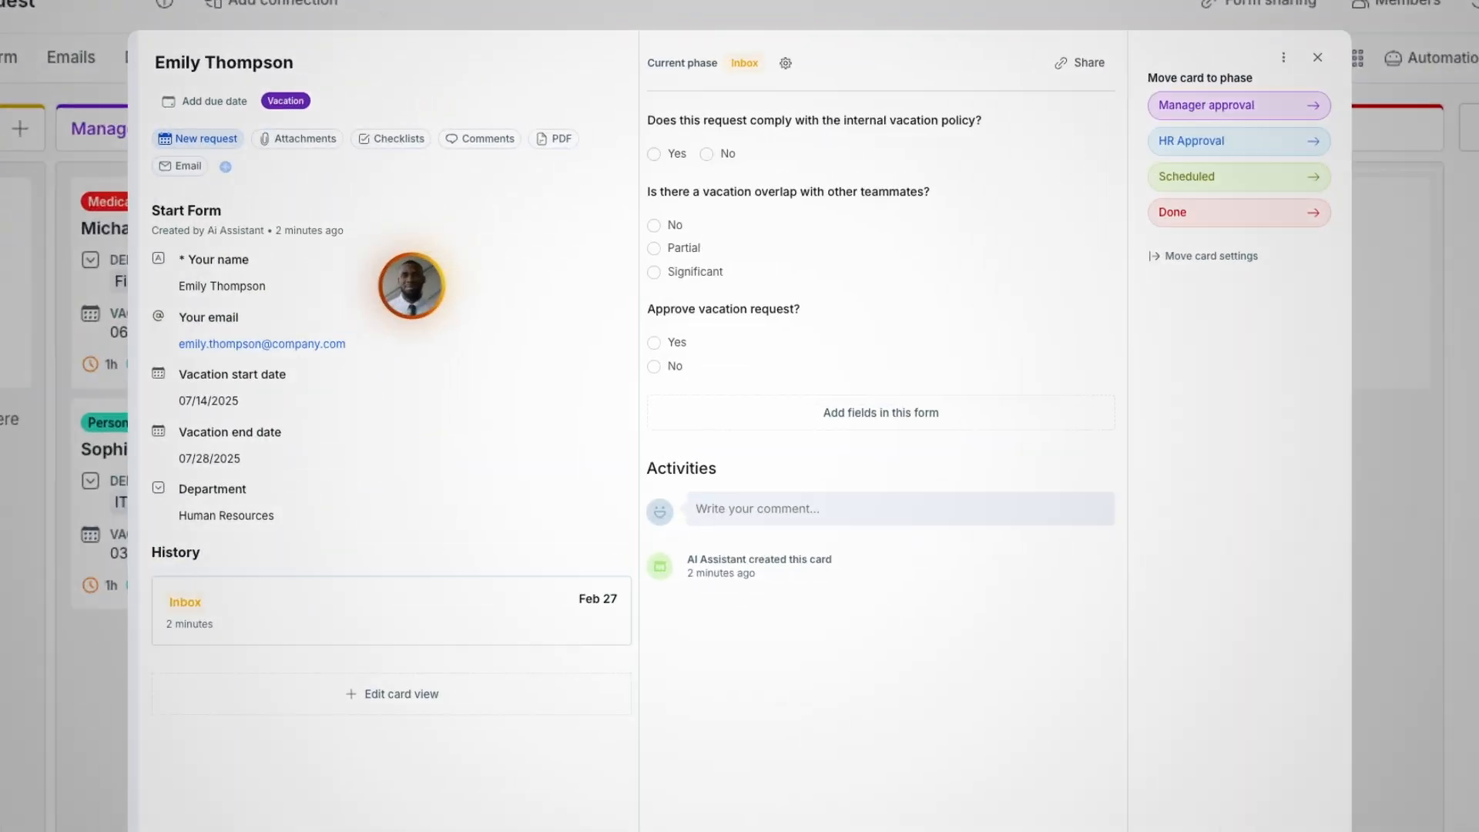
pyautogui.click(652, 154)
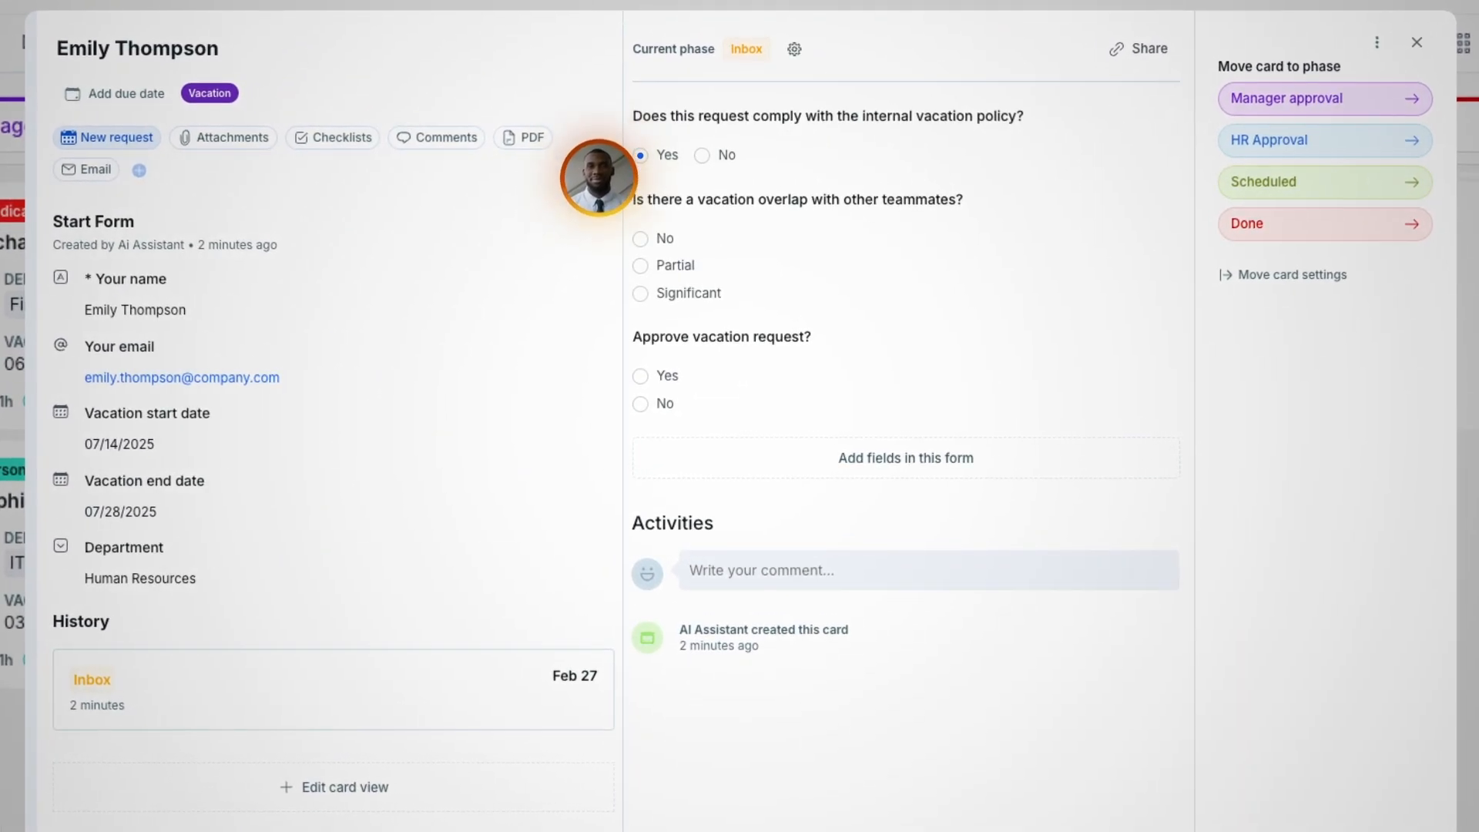
pyautogui.click(639, 235)
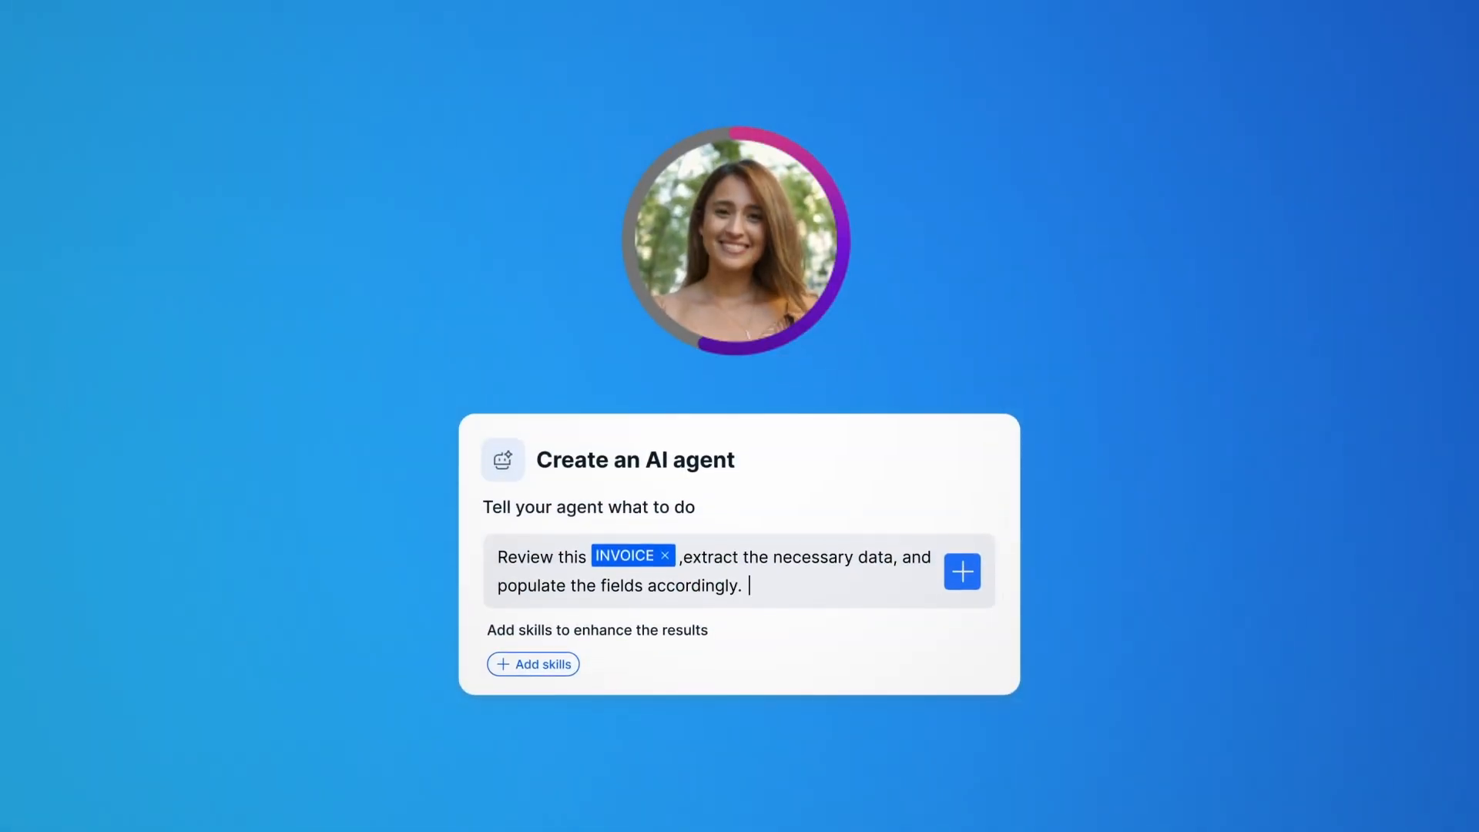
# Create the AI agent that reviews the INVOICE, extracts data and populates fields
pyautogui.click(961, 571)
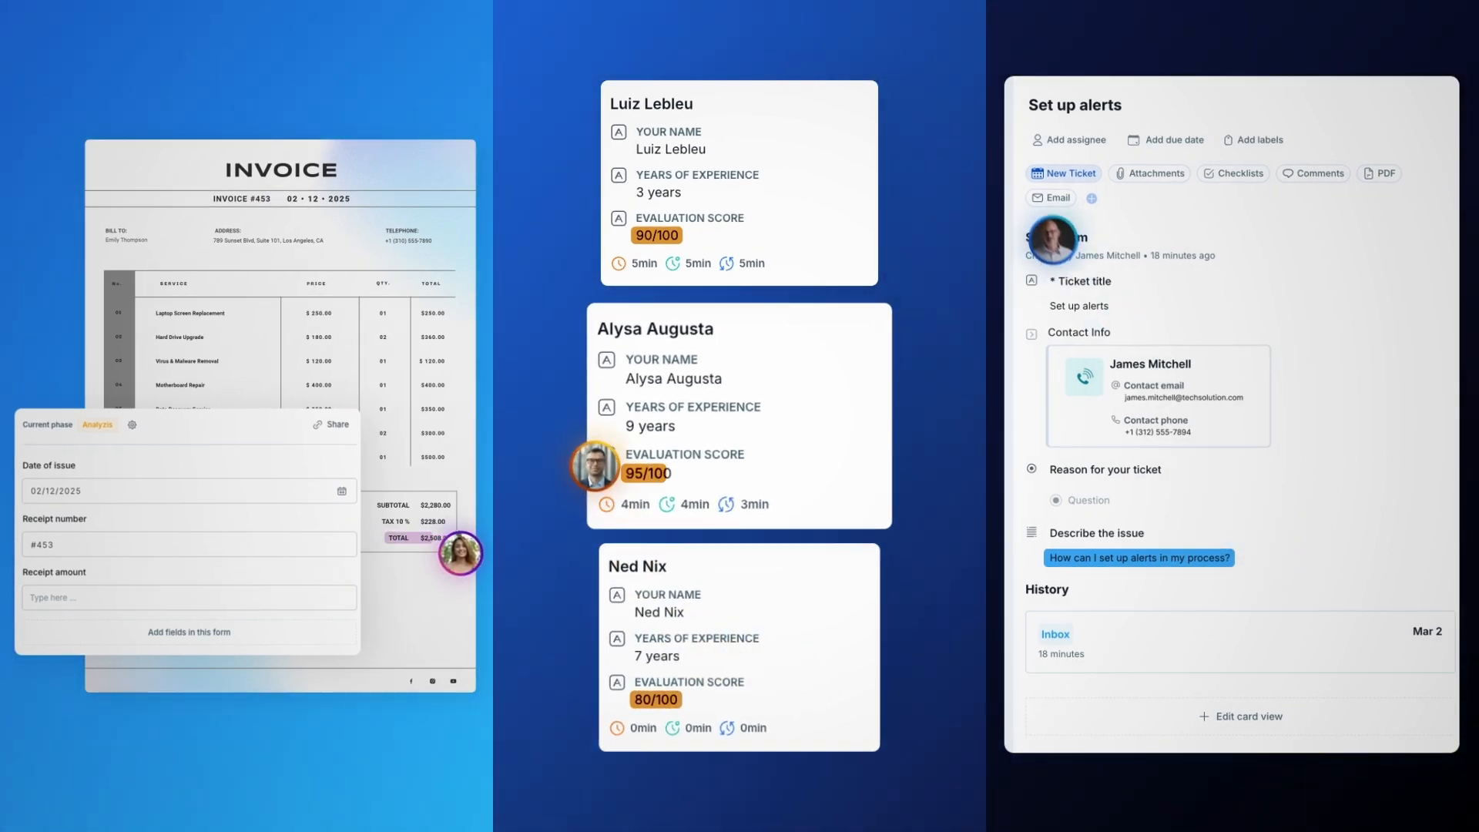
pyautogui.click(1050, 198)
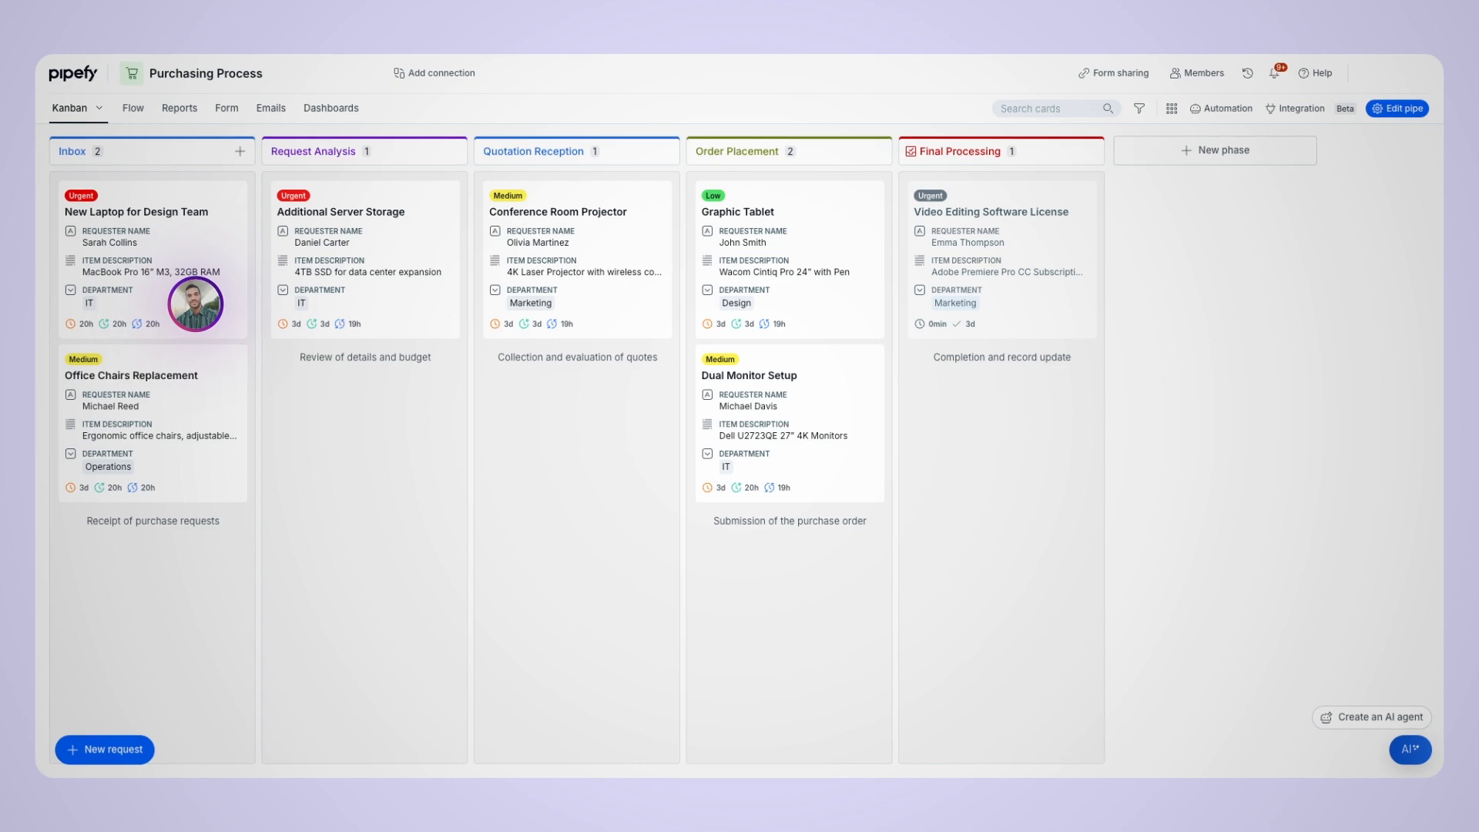
# On New Laptop for Design Team, answer Yes to budget and manager approval, then query the assistant
pyautogui.click(136, 211)
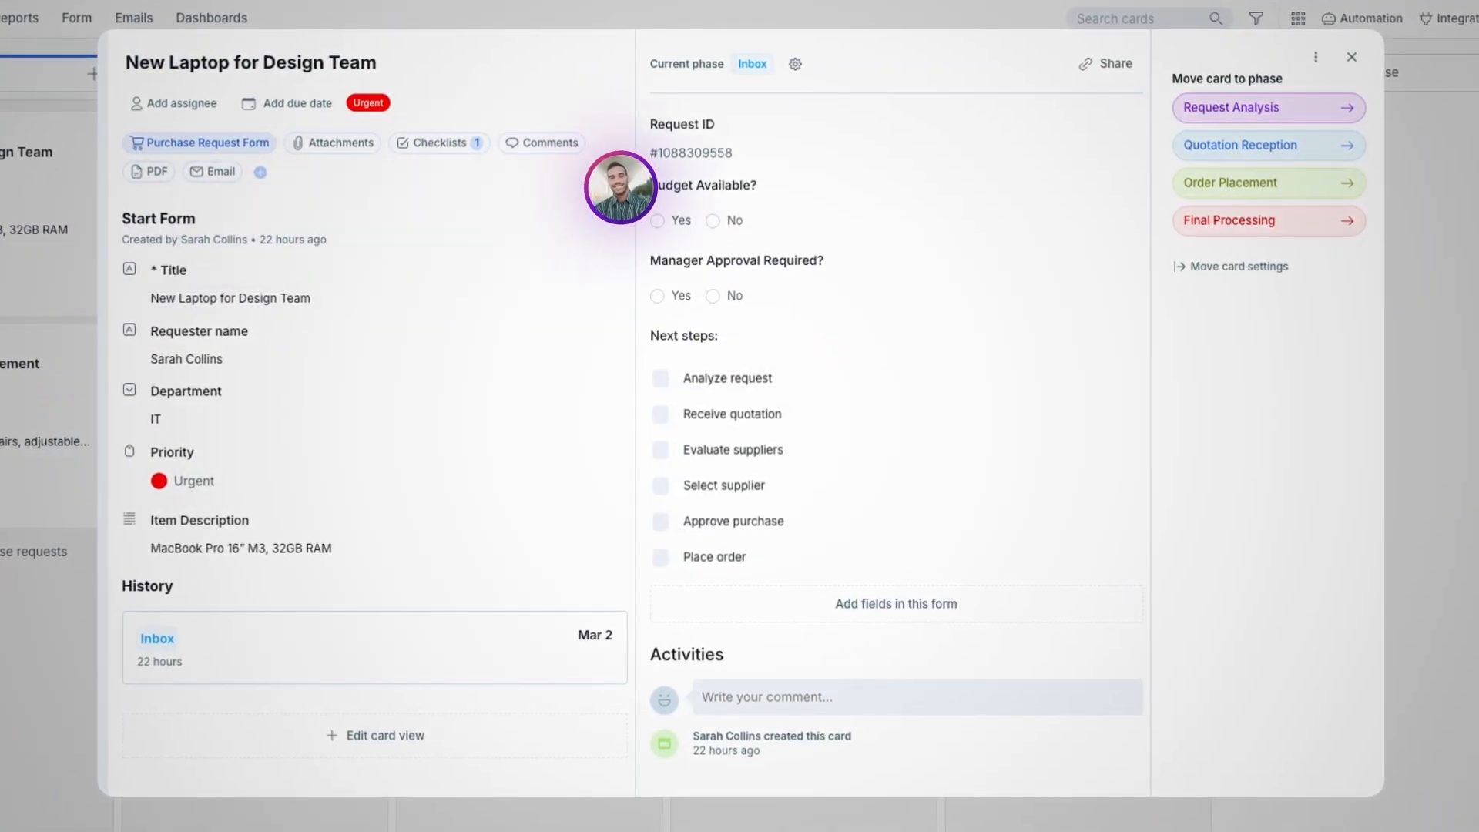
pyautogui.click(657, 221)
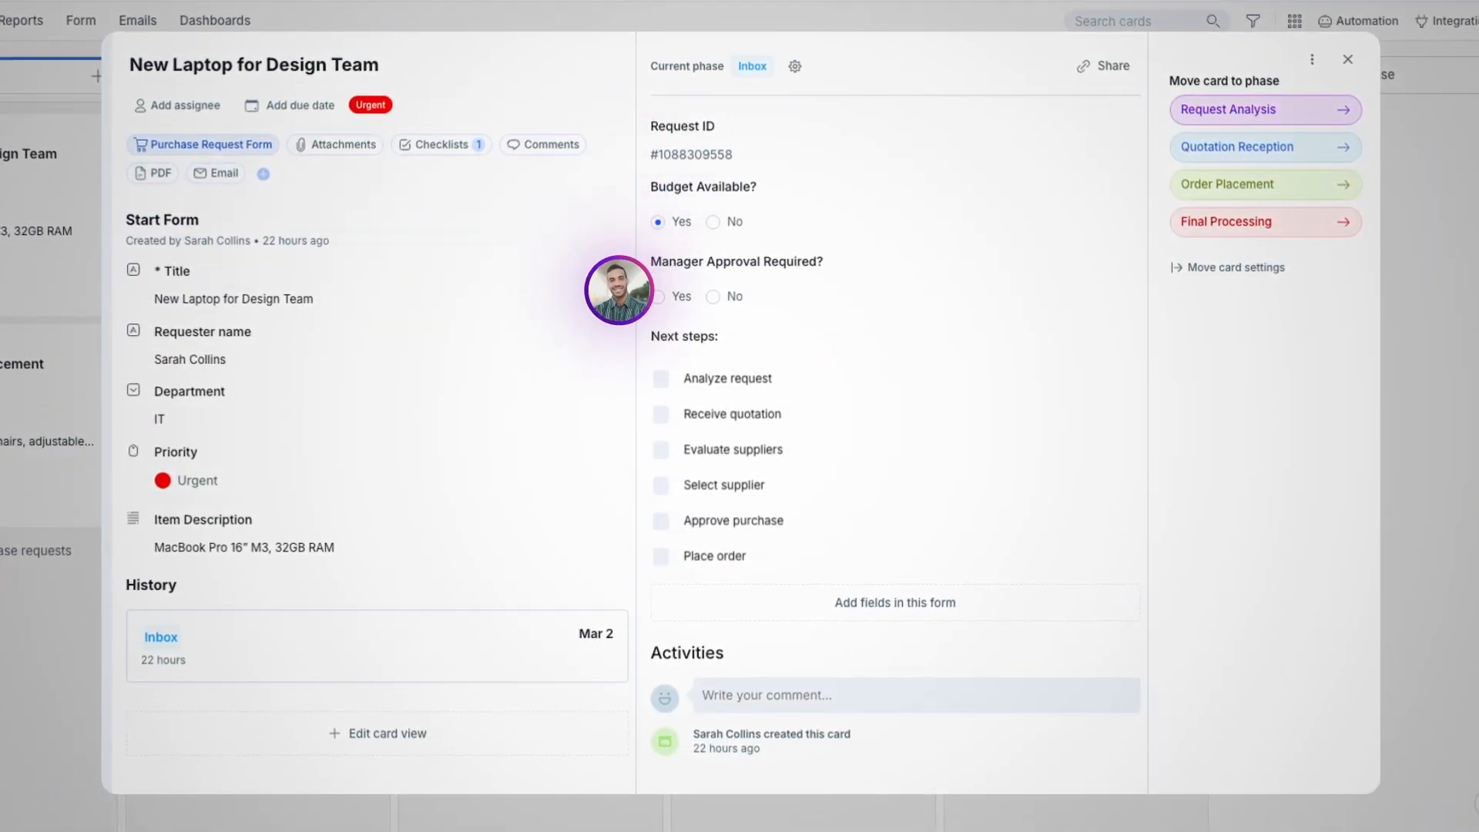
pyautogui.click(659, 297)
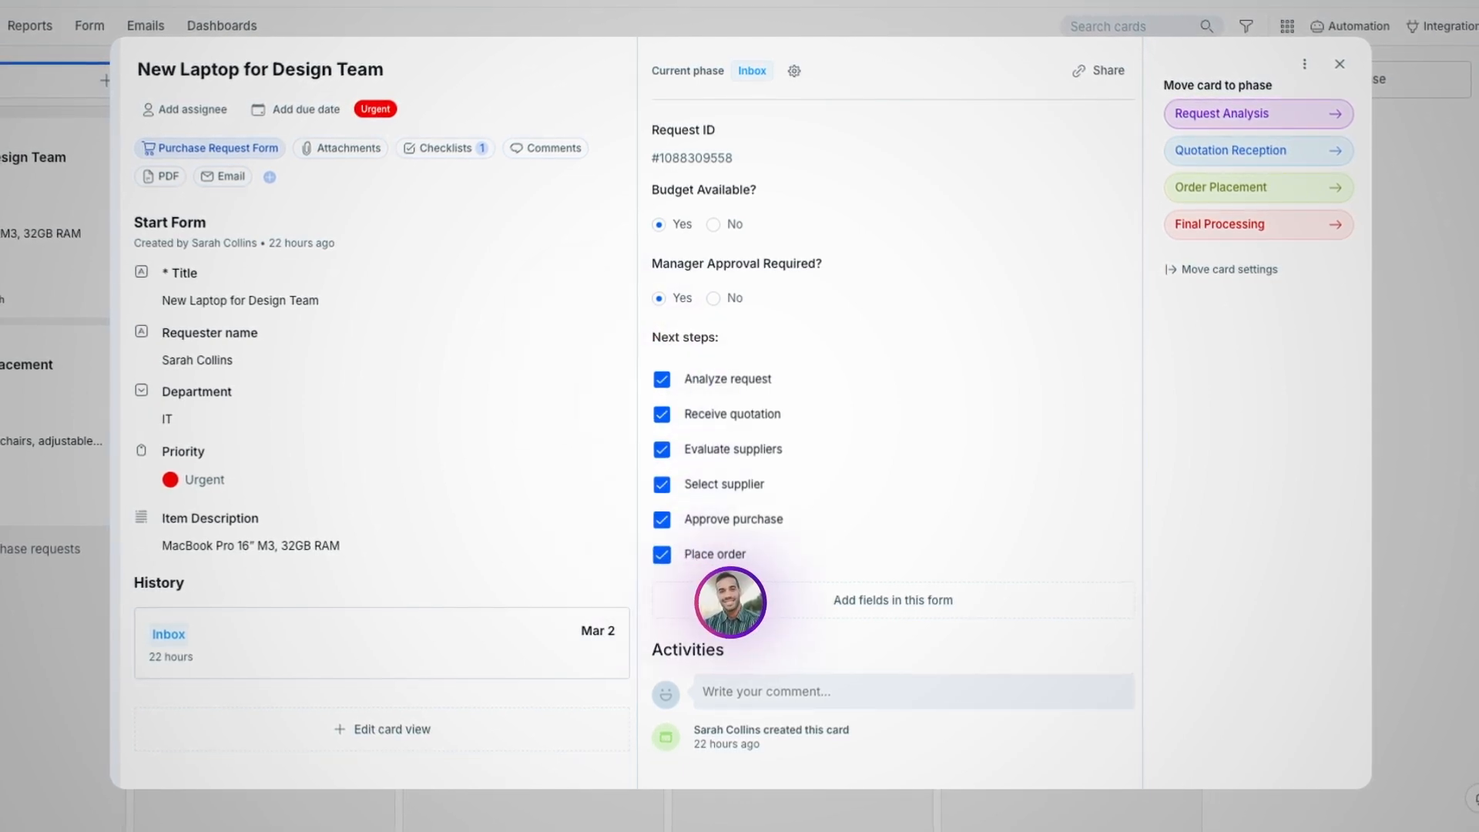
pyautogui.click(1339, 64)
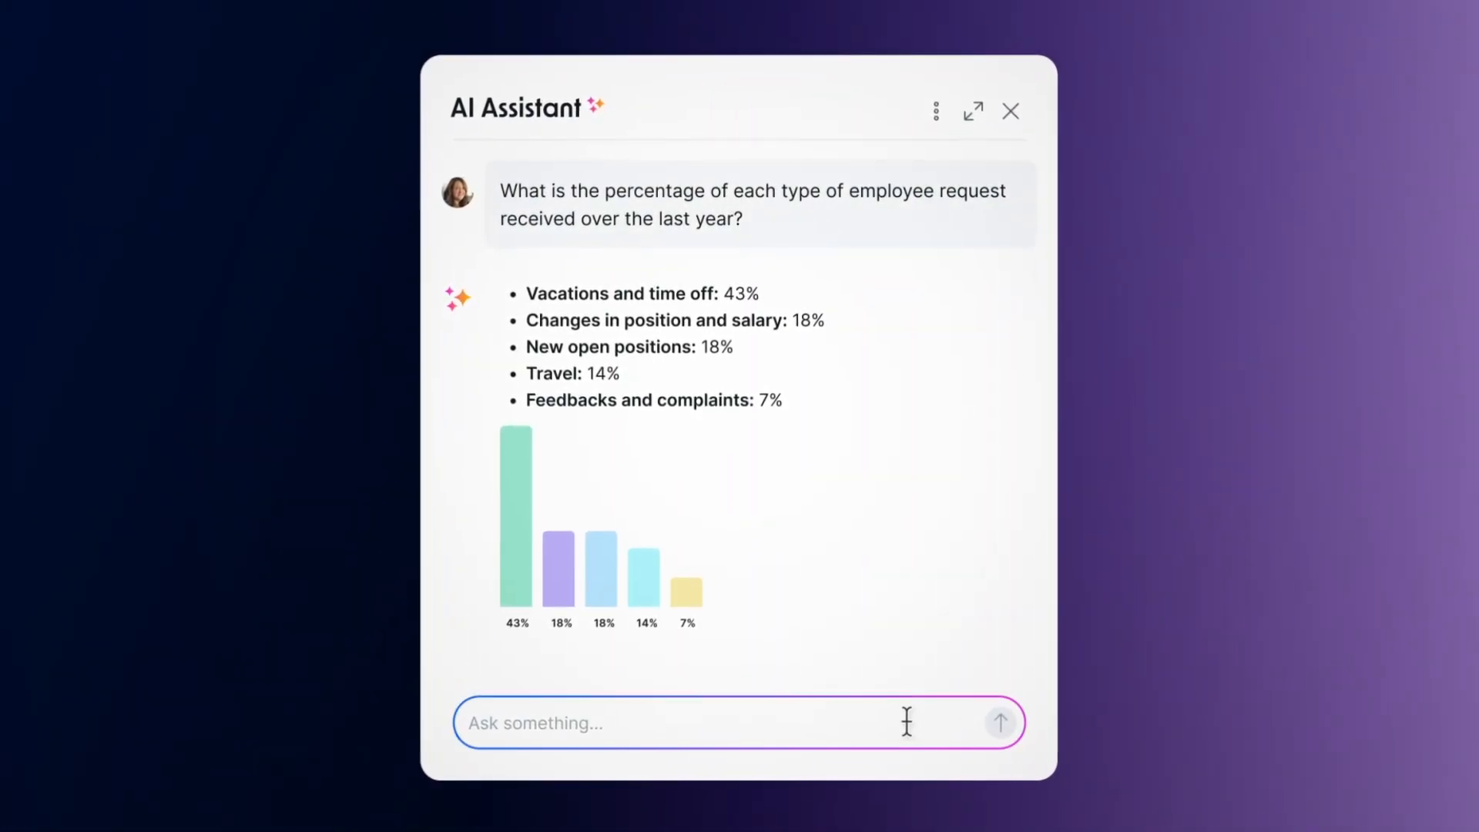
pyautogui.click(1002, 723)
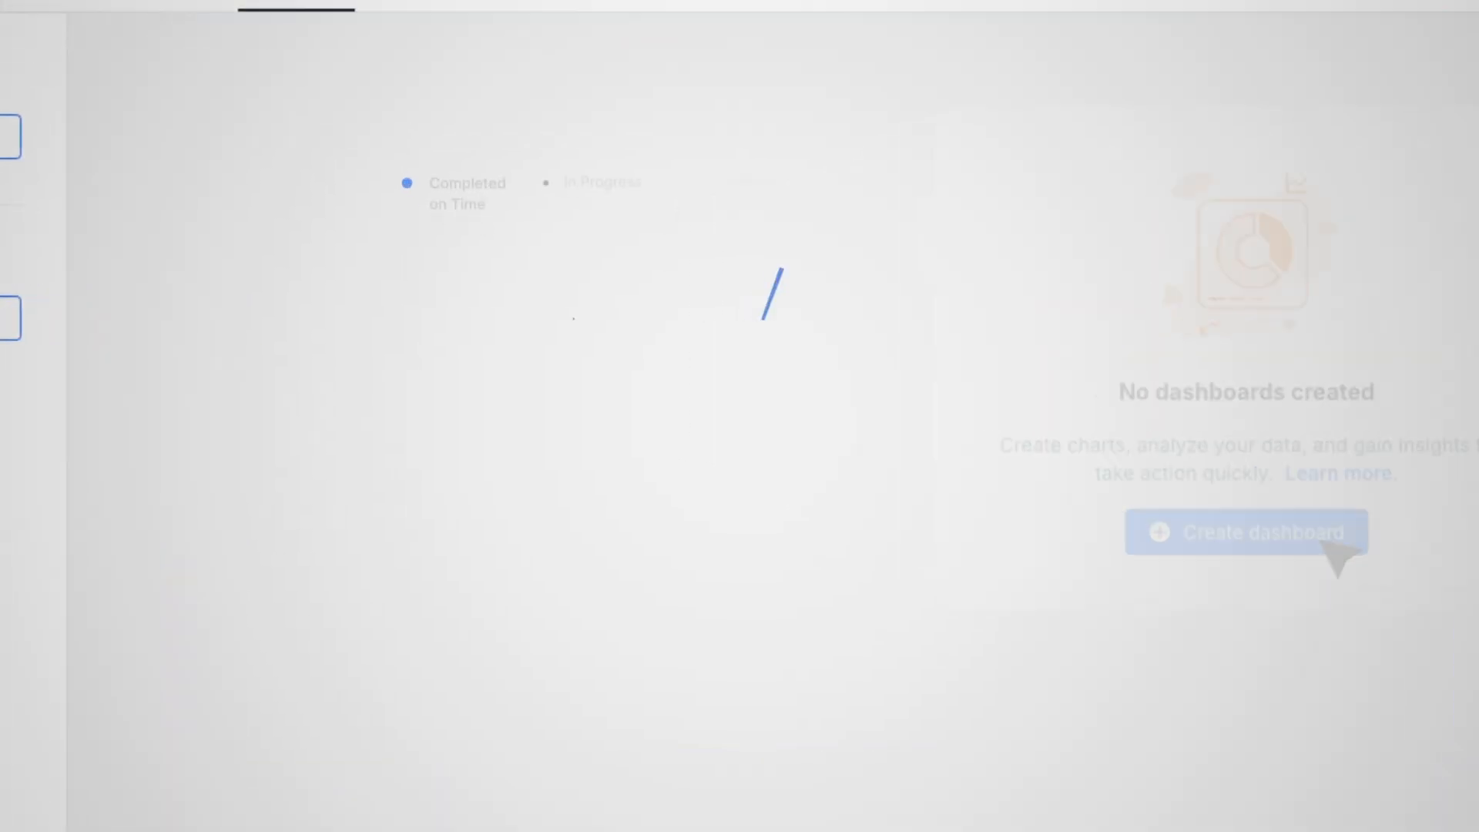
# Start a new dashboard, then scroll the list-view interface of cards
pyautogui.click(1245, 531)
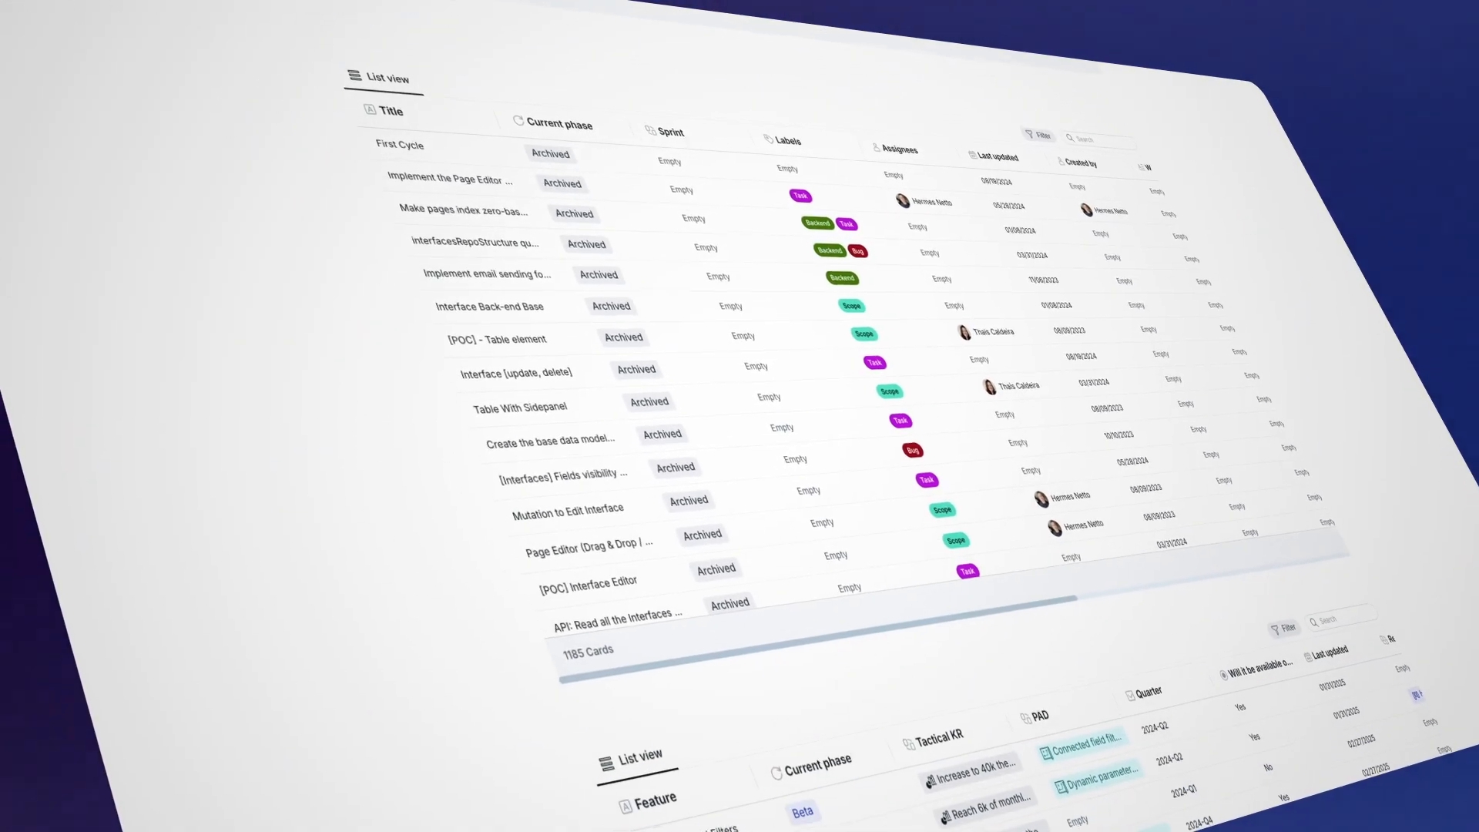
pyautogui.scroll(-3)
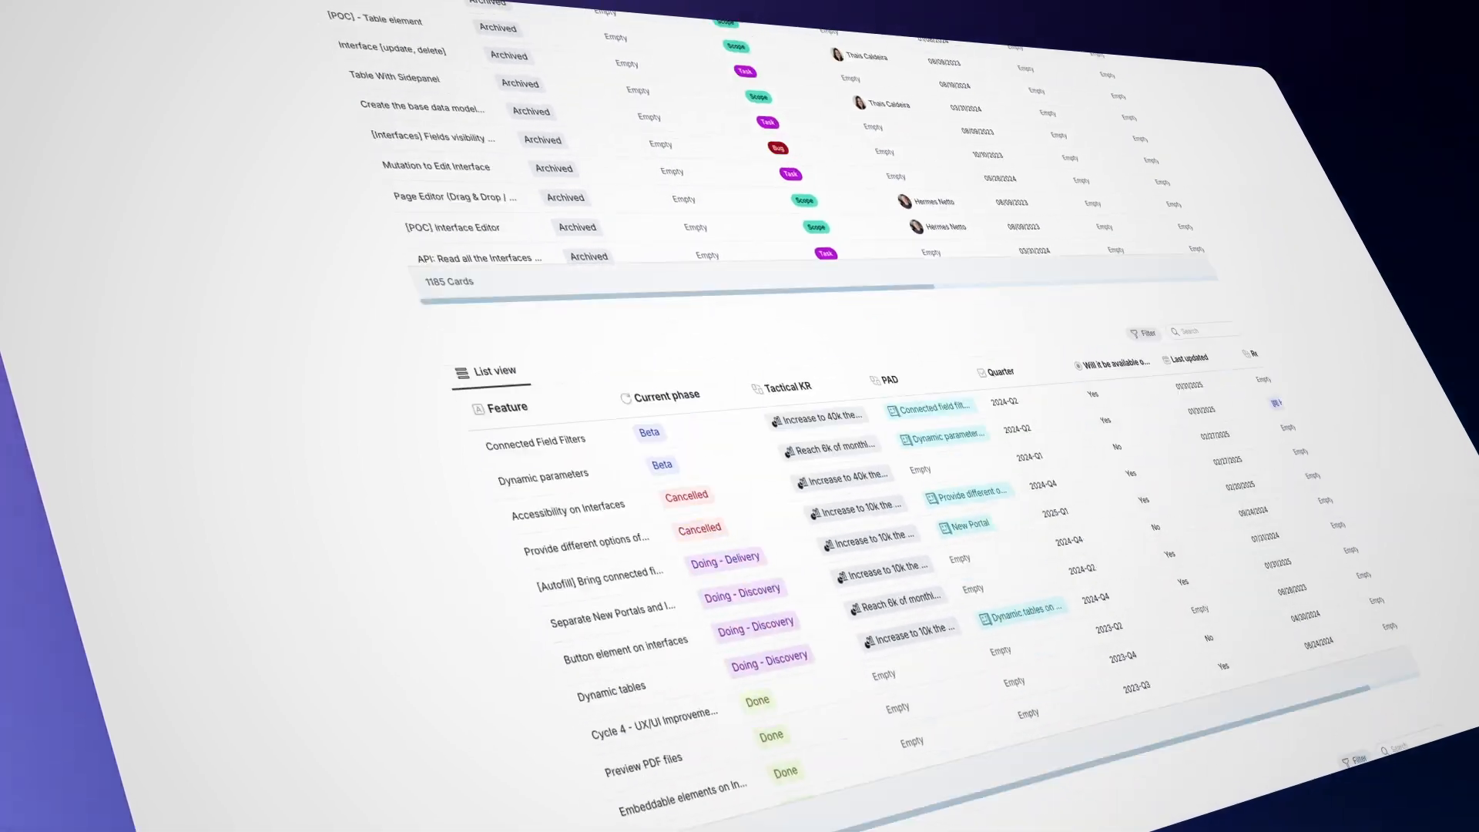